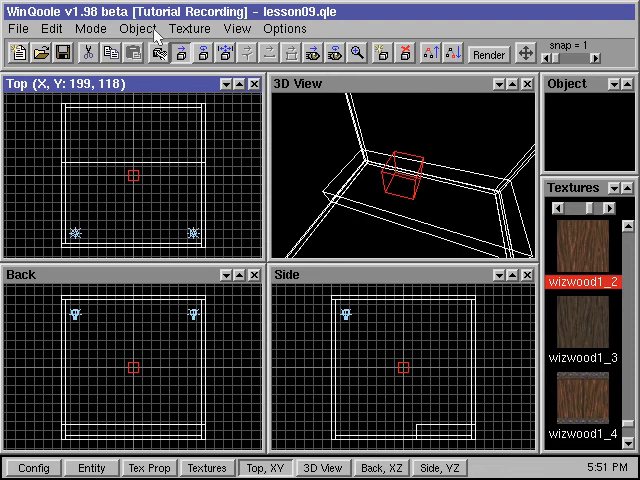
Step: Set the Light Target entity's targetname field to lite_tar via Entity Properties
{"action": "left_click", "coordinate": [132, 28]}
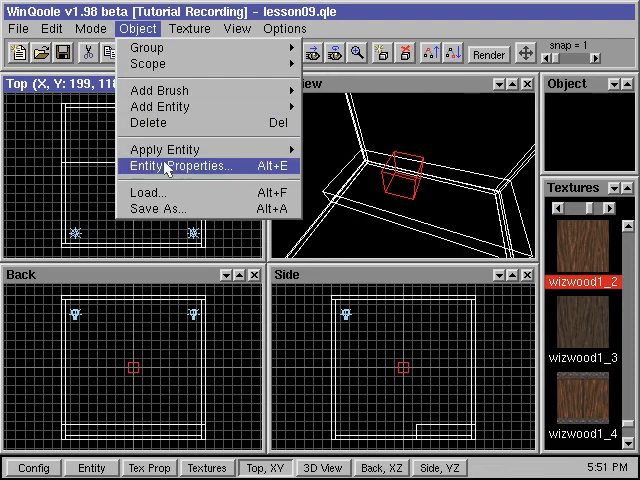
{"action": "left_click", "coordinate": [188, 166]}
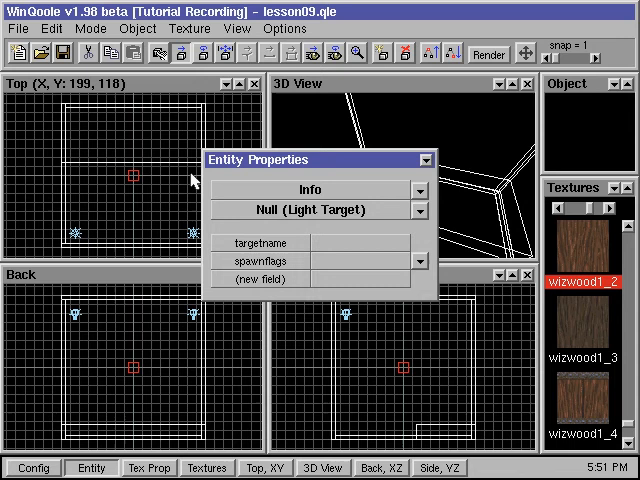
{"action": "left_click", "coordinate": [356, 242]}
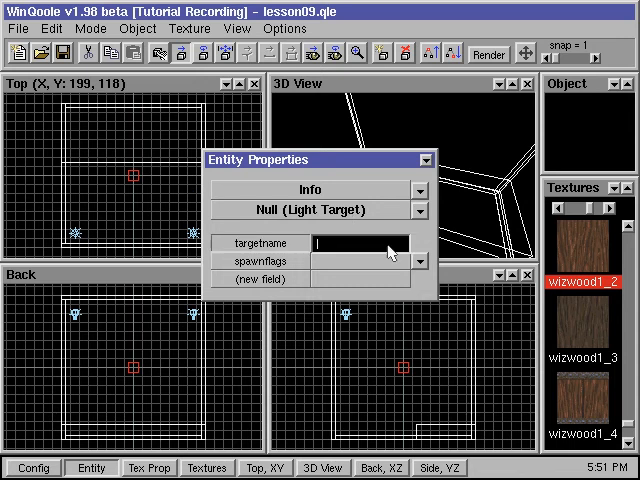
{"action": "type", "text": "lite_tar"}
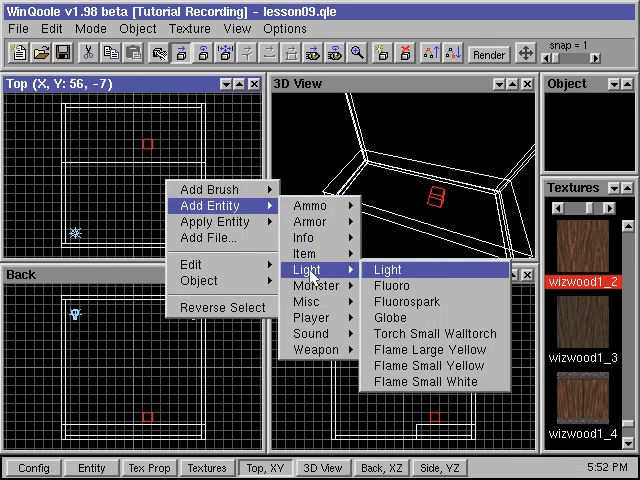
Step: Add a basic Light entity and view its properties (light 300, empty target)
{"action": "left_click", "coordinate": [404, 270]}
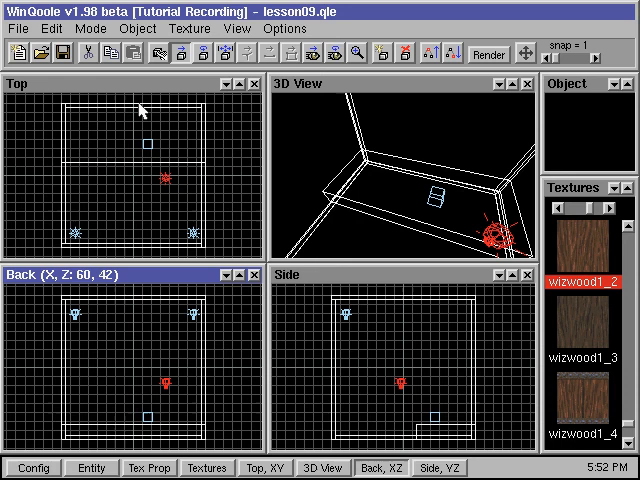
{"action": "left_click", "coordinate": [152, 28]}
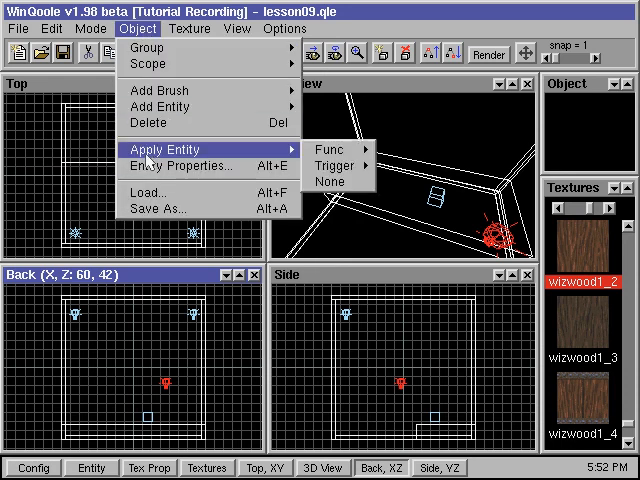
{"action": "left_click", "coordinate": [178, 166]}
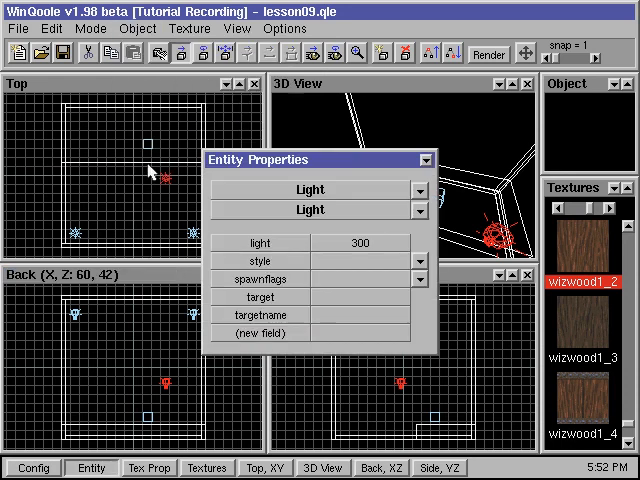